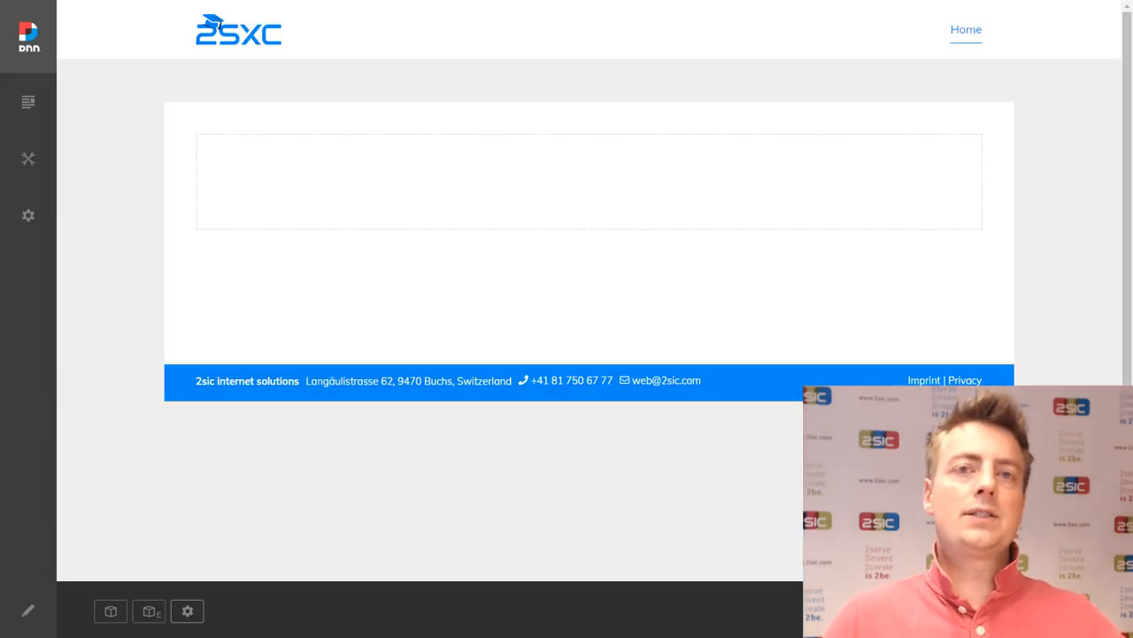
mouse_move(216, 552)
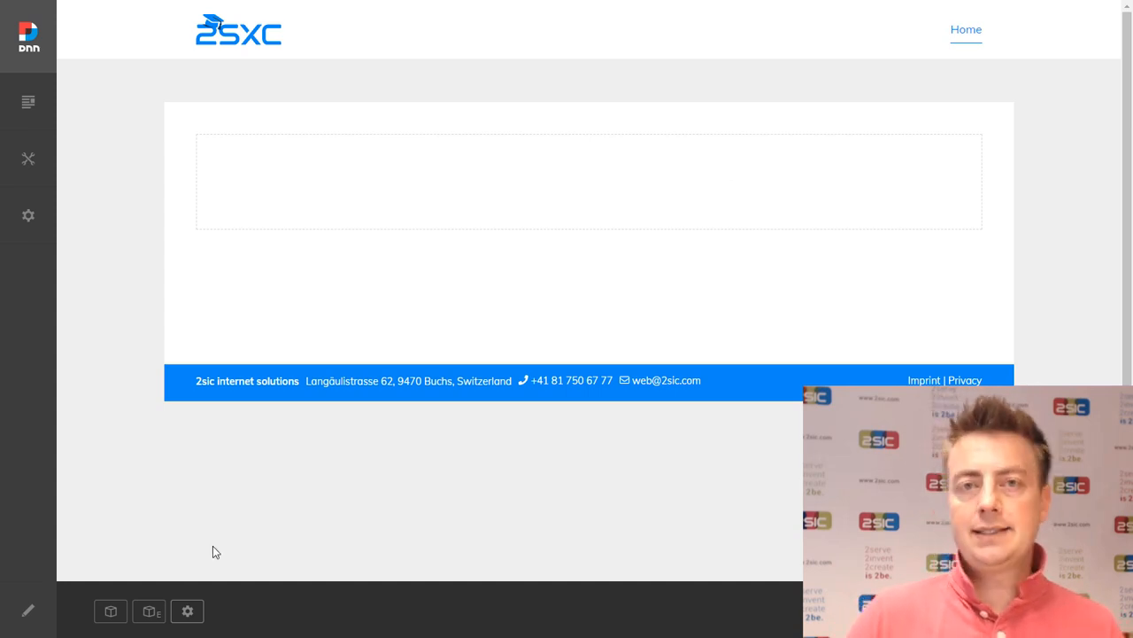
mouse_move(347, 549)
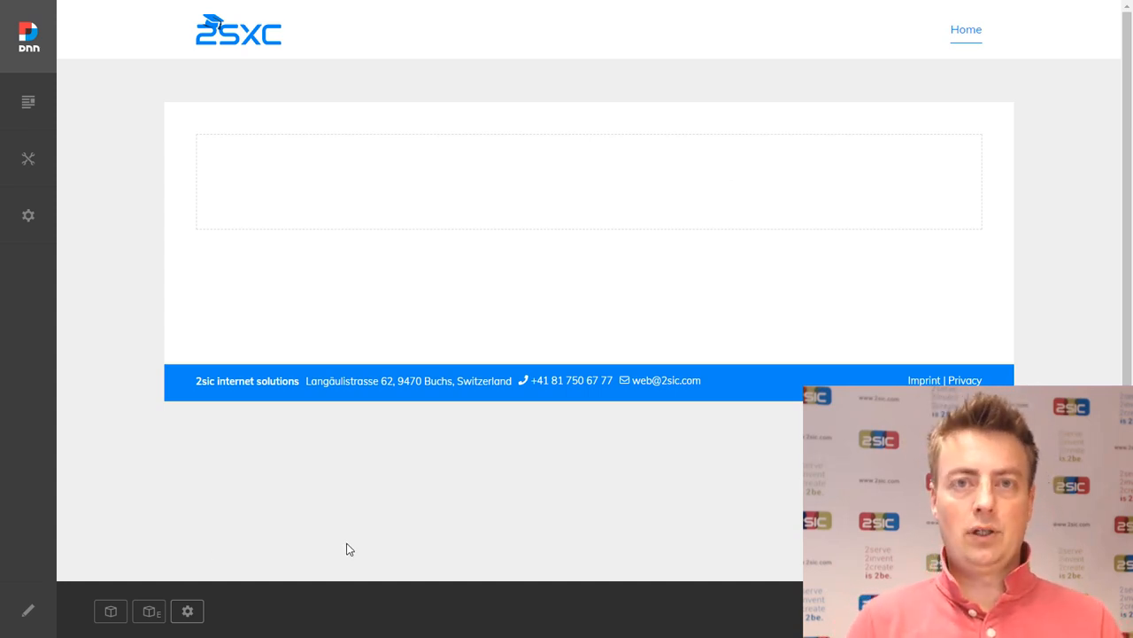
mouse_move(110, 611)
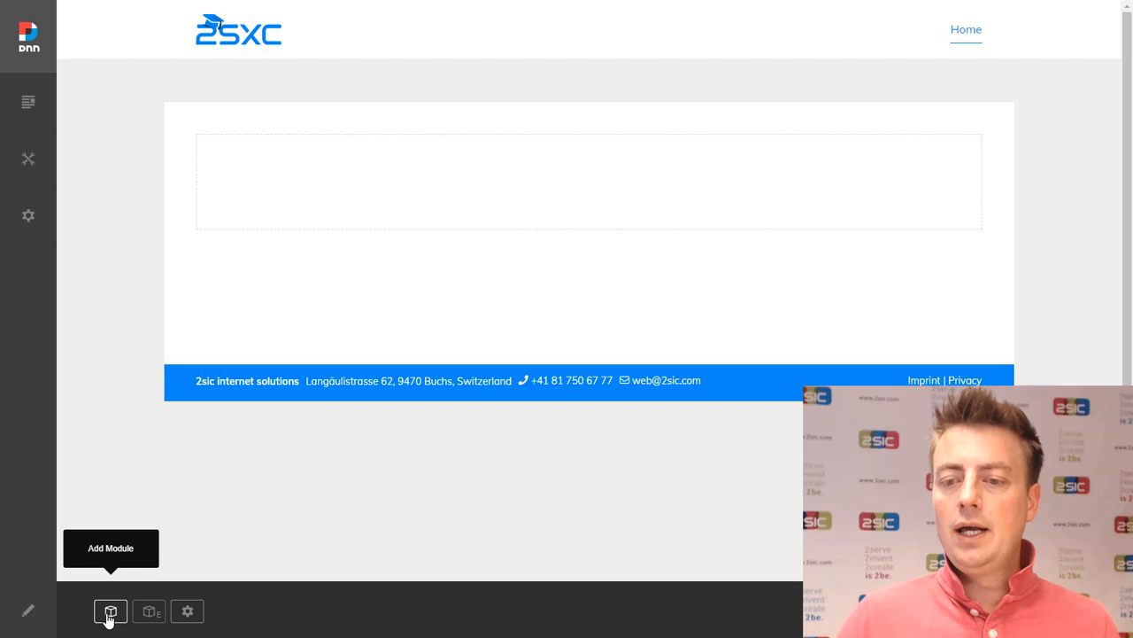
- Add a 2sxc App module into the page's content pane, leaving the app chooser closed
left_click(109, 611)
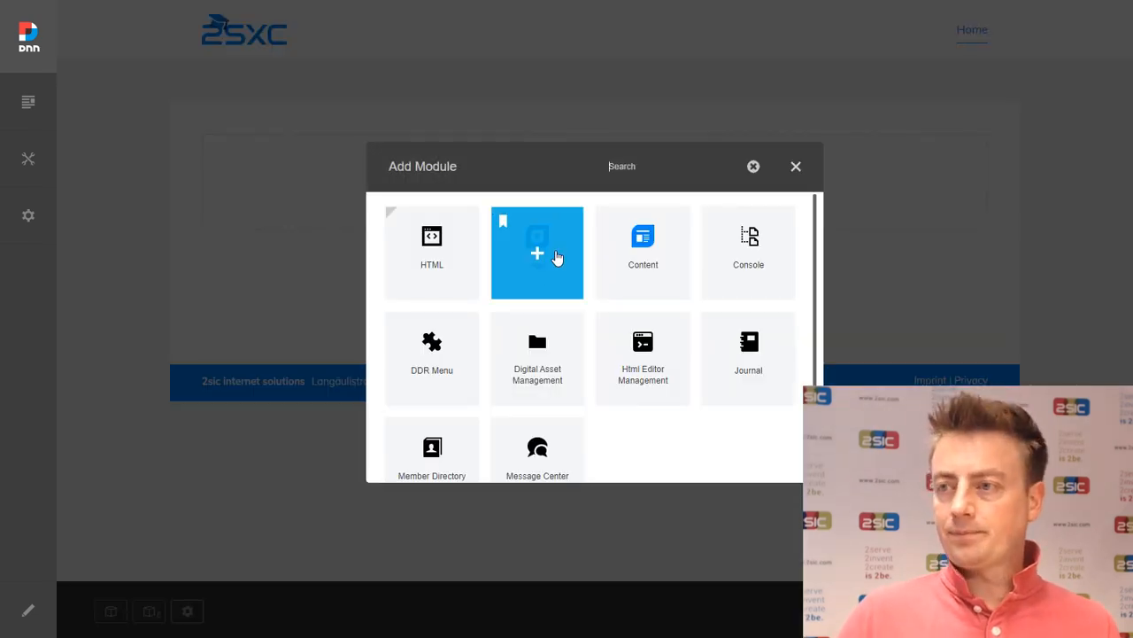
left_click(538, 252)
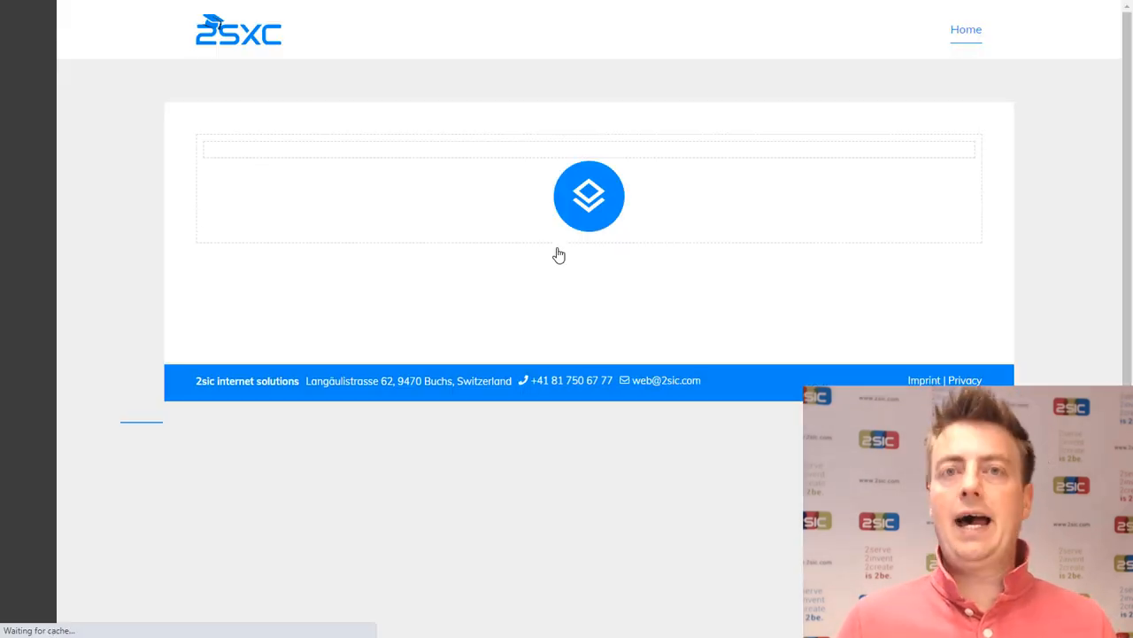
left_click(587, 195)
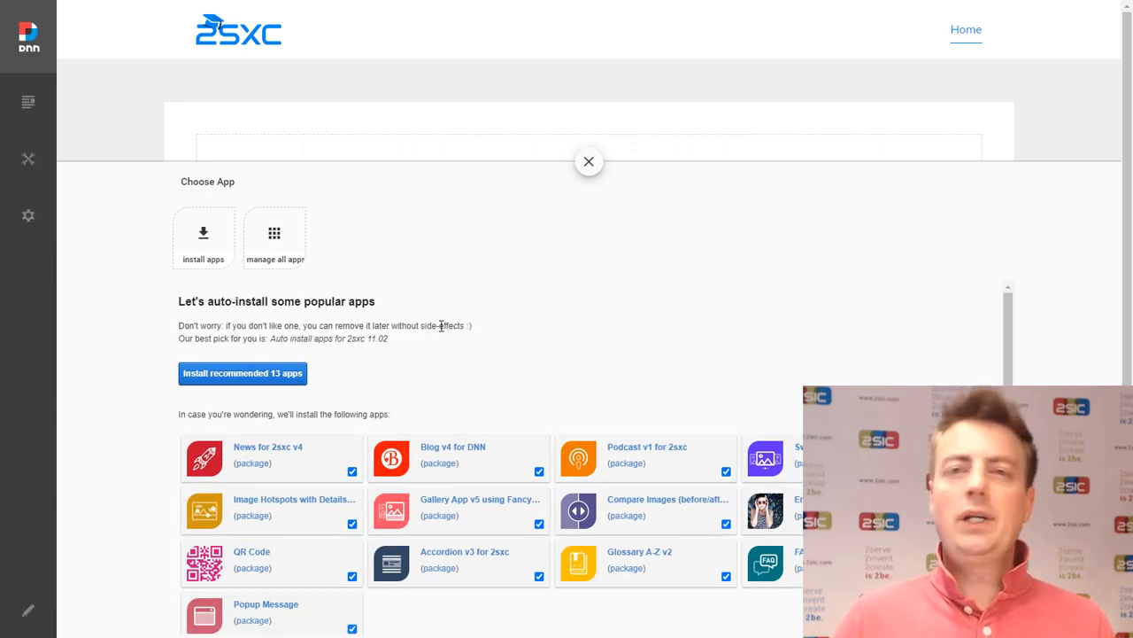
mouse_move(588, 161)
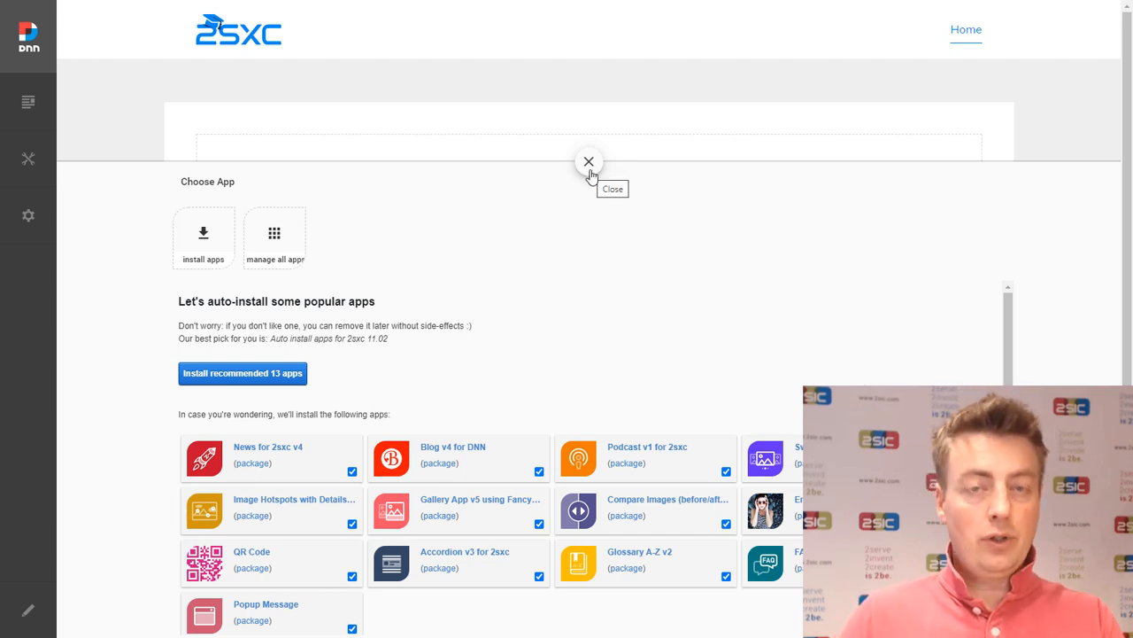
left_click(588, 163)
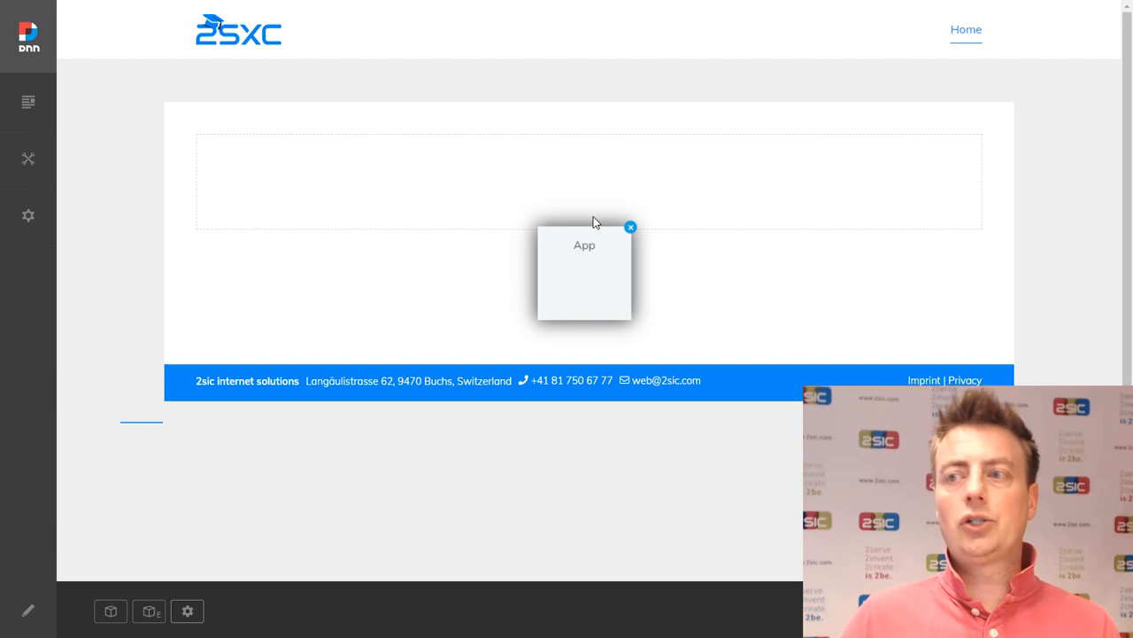
left_click(585, 275)
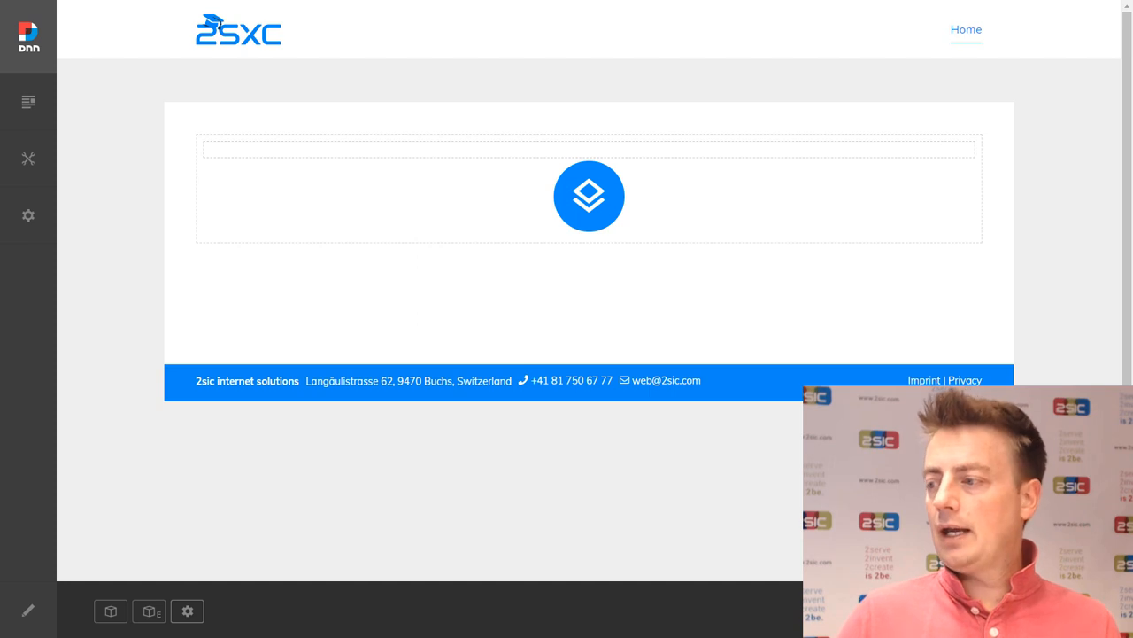
left_click(588, 194)
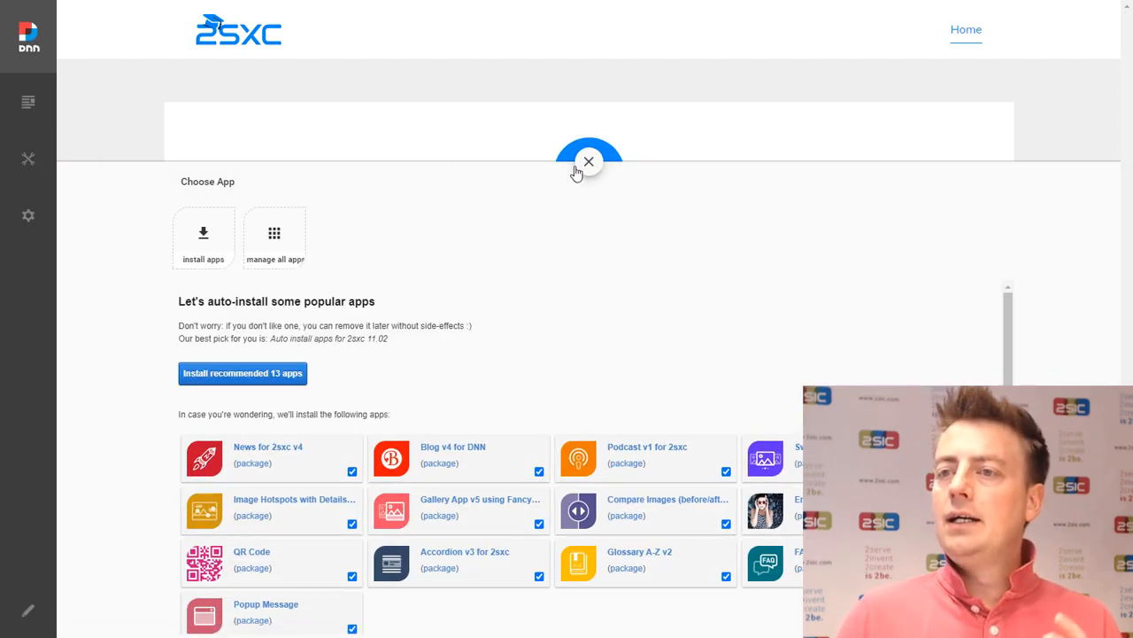
left_click(588, 161)
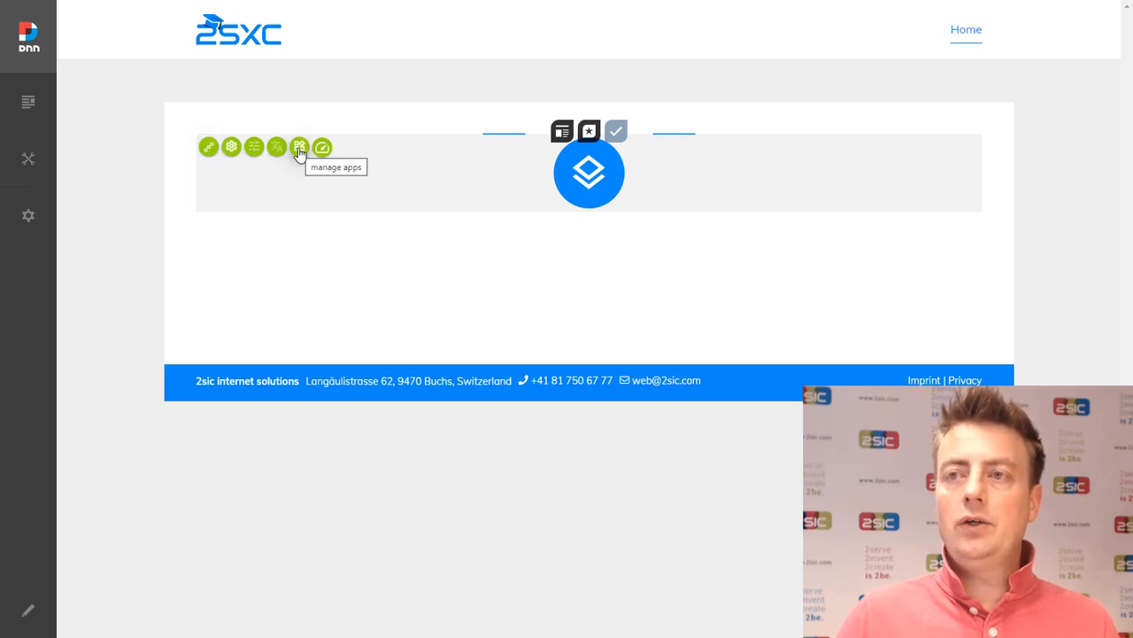
- From Manage Apps, create a new app named Creators101BucketList11
left_click(299, 145)
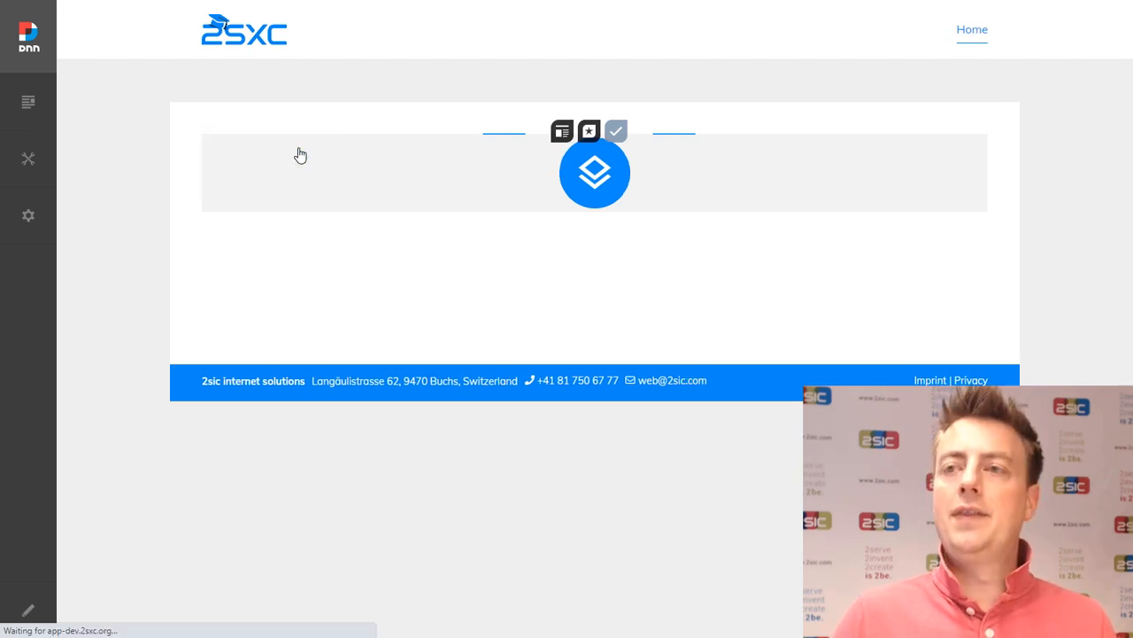
left_click(595, 171)
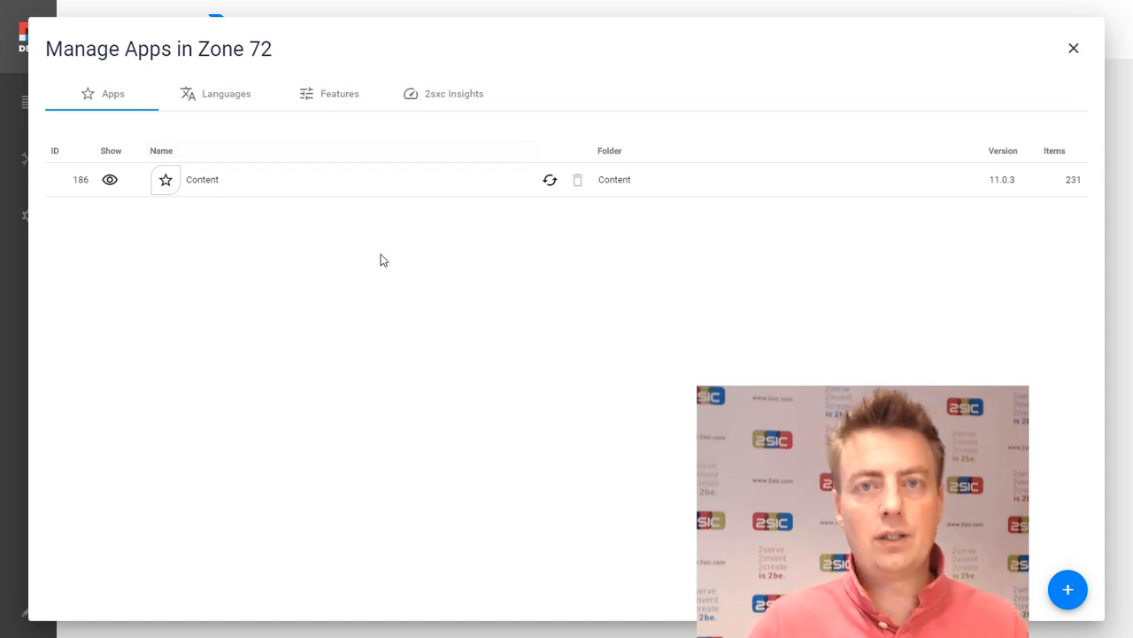
mouse_move(659, 431)
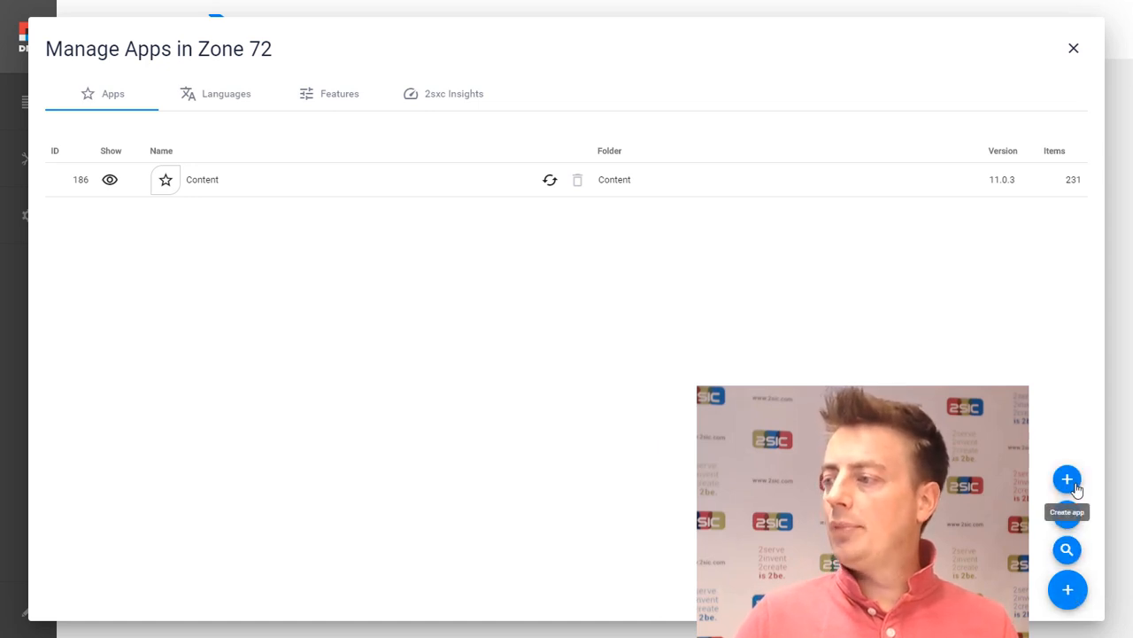
left_click(1066, 478)
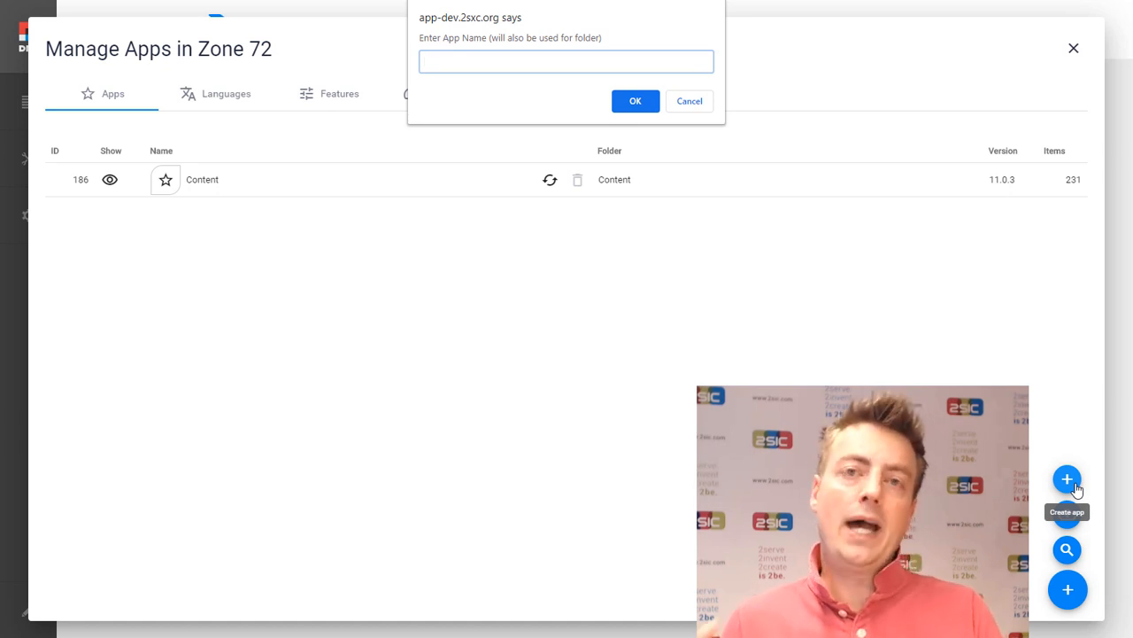
left_click(567, 61)
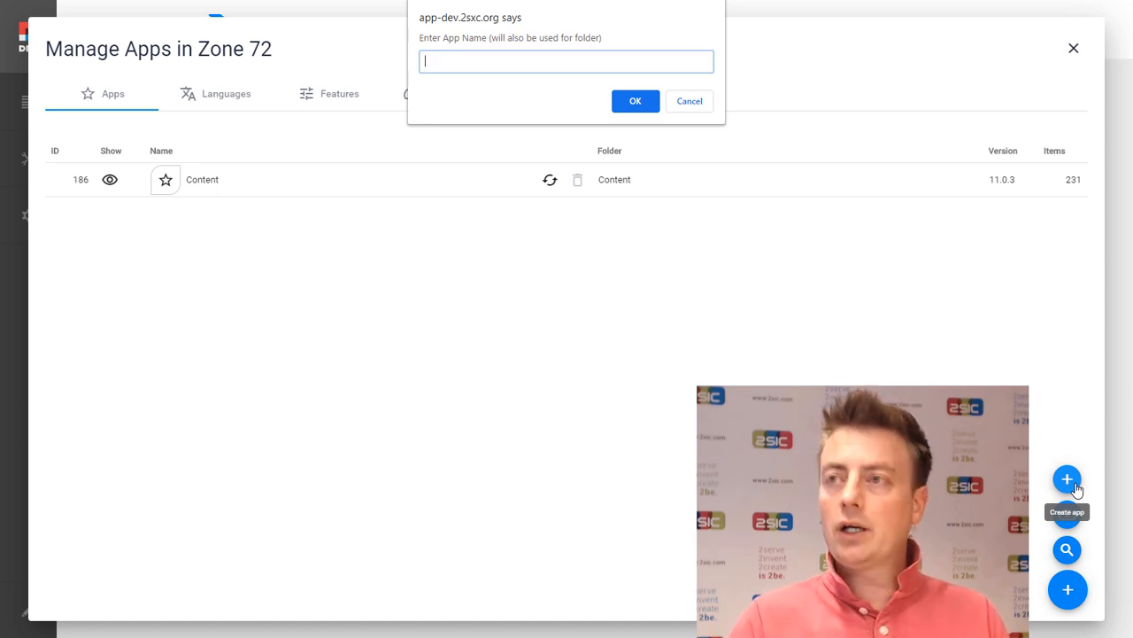
type("Creators101BucketList11")
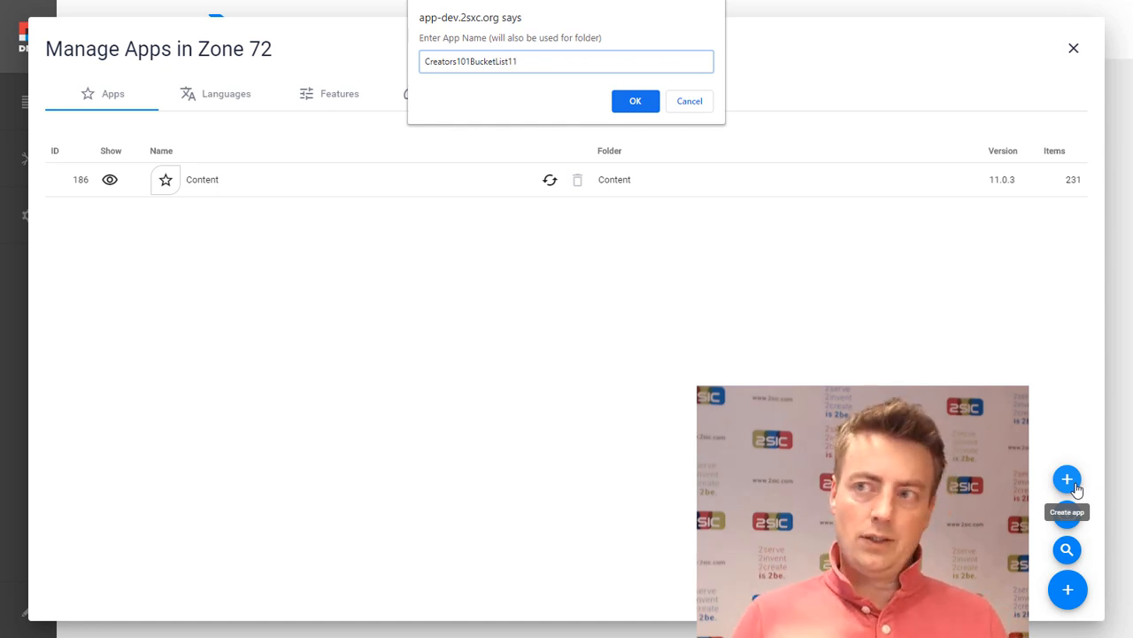
left_click(634, 99)
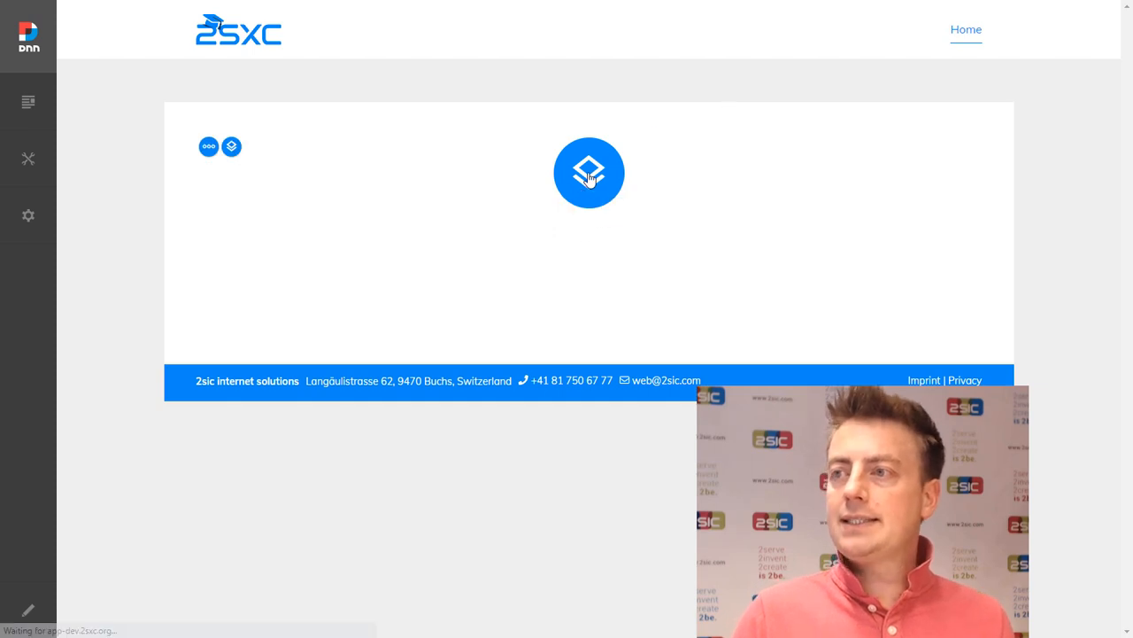
- Enter the Creators101BucketList11 admin, show its Views list and start a new view
left_click(588, 173)
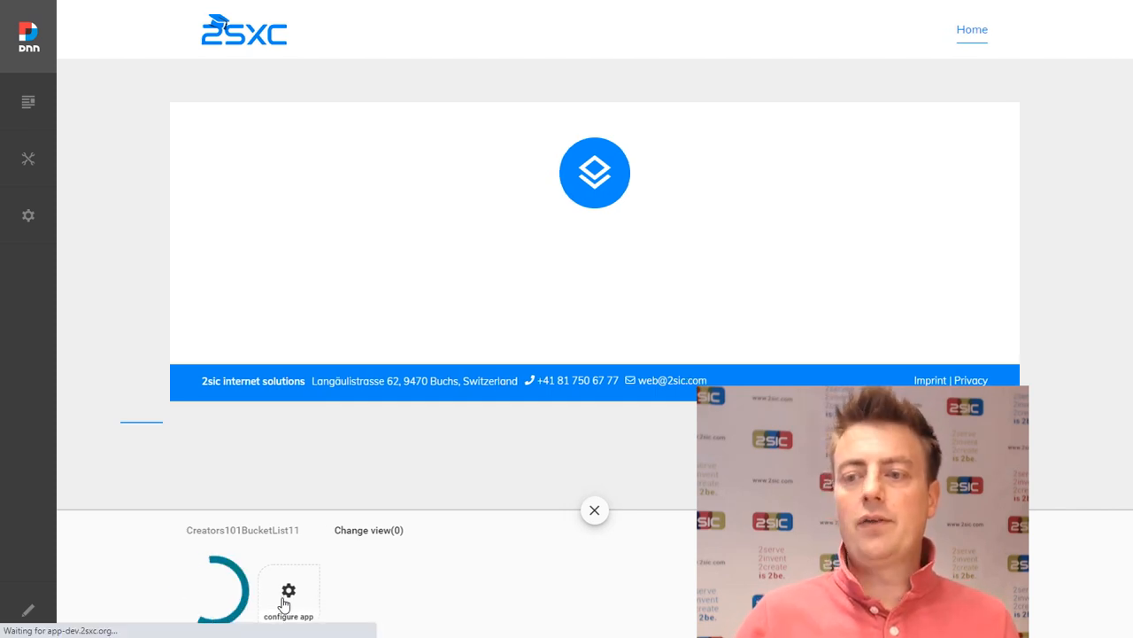
left_click(286, 591)
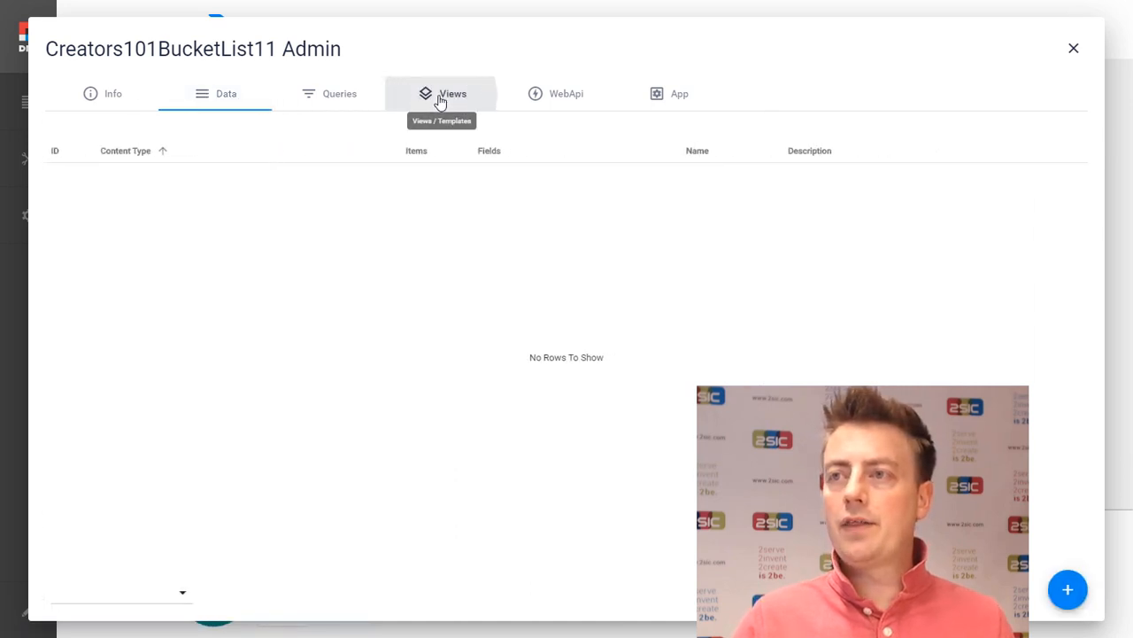
left_click(453, 92)
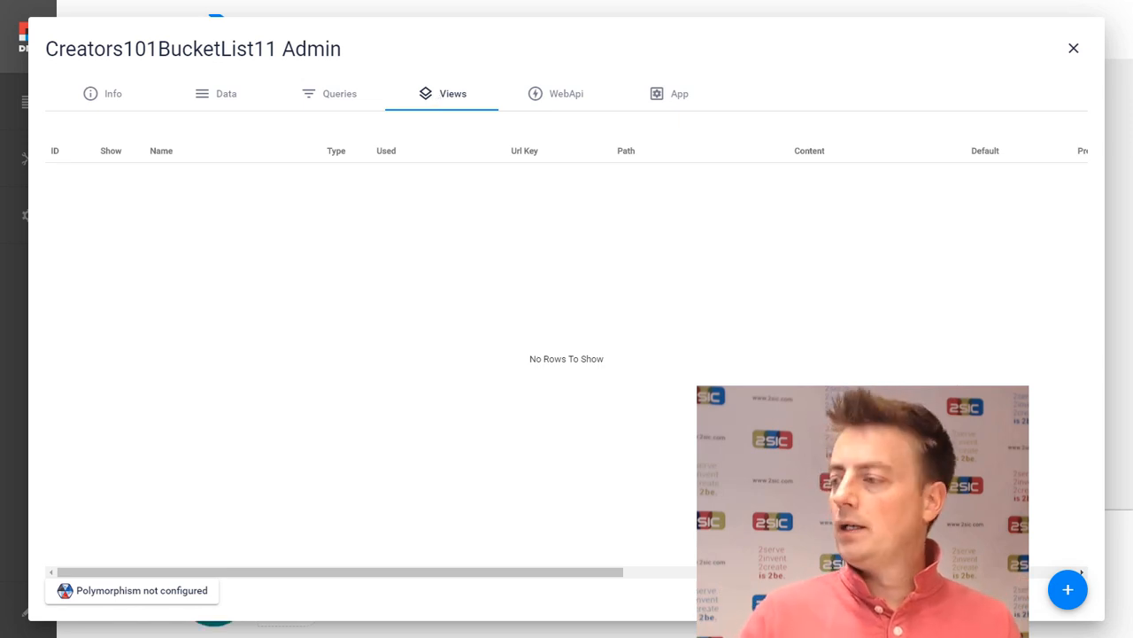
left_click(1068, 588)
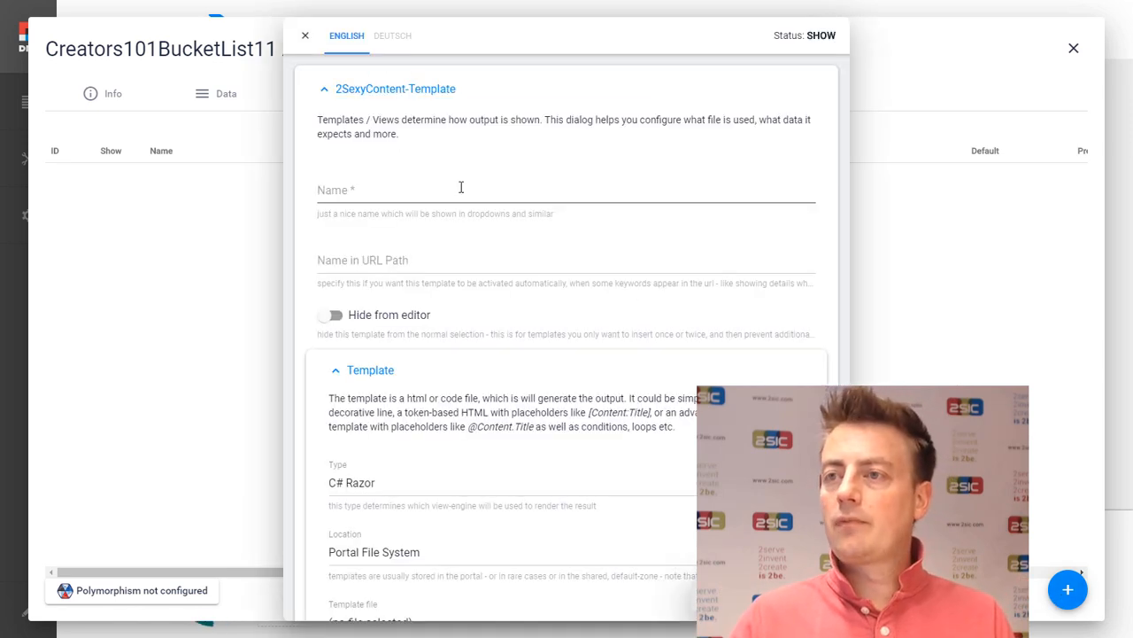
- Save a view named Introduction with a new C# Razor template file in the Portal File System
type("Introduction")
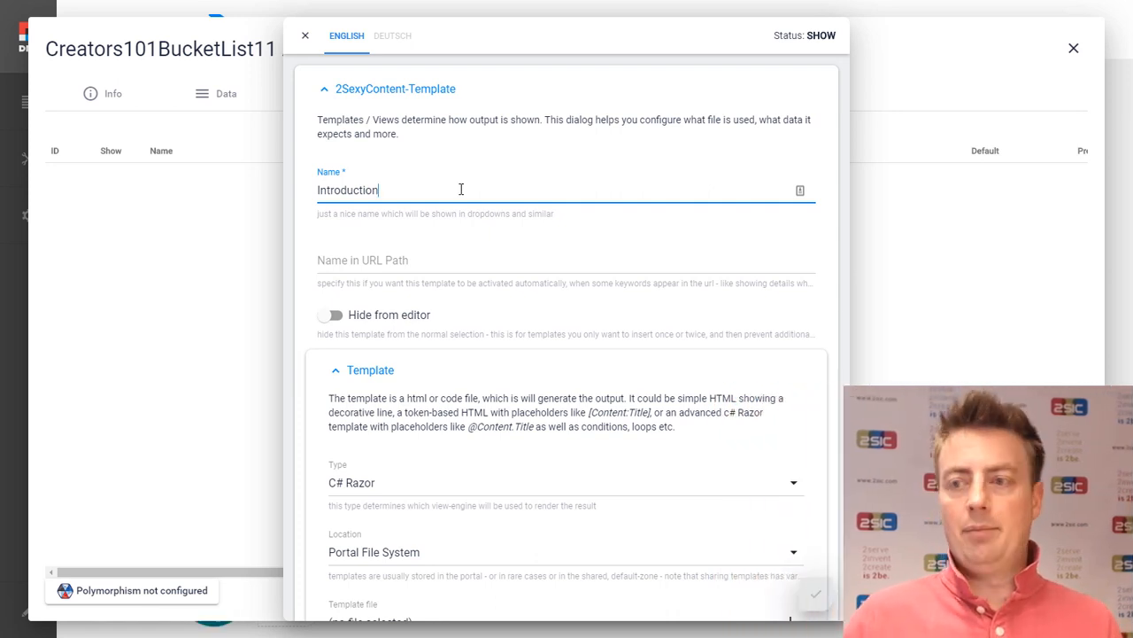
scroll("down", 3)
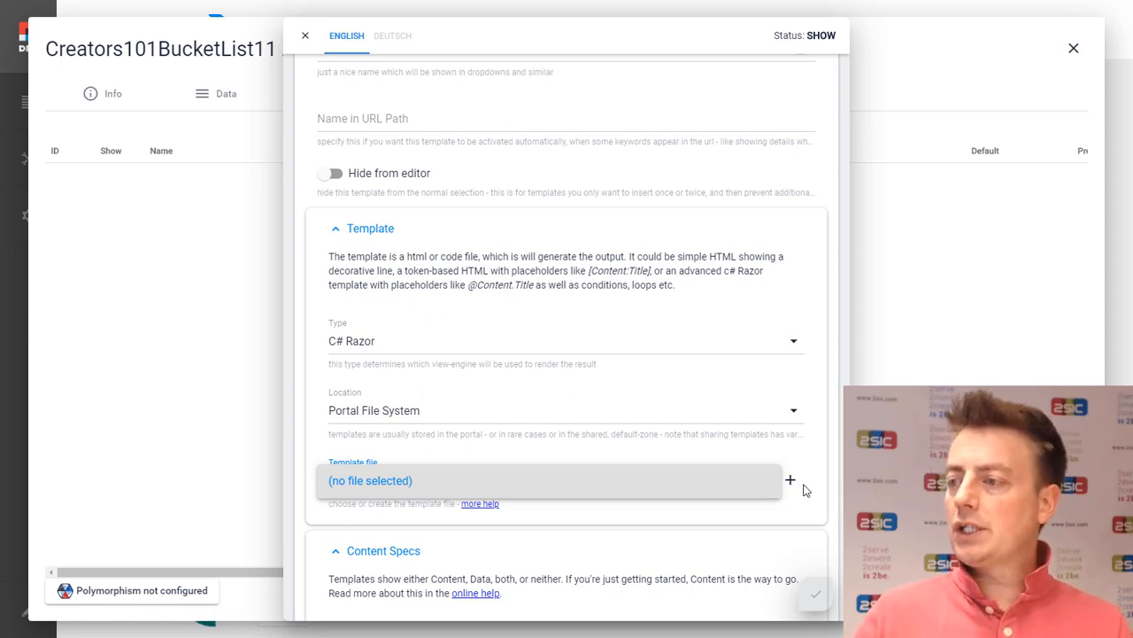
left_click(790, 478)
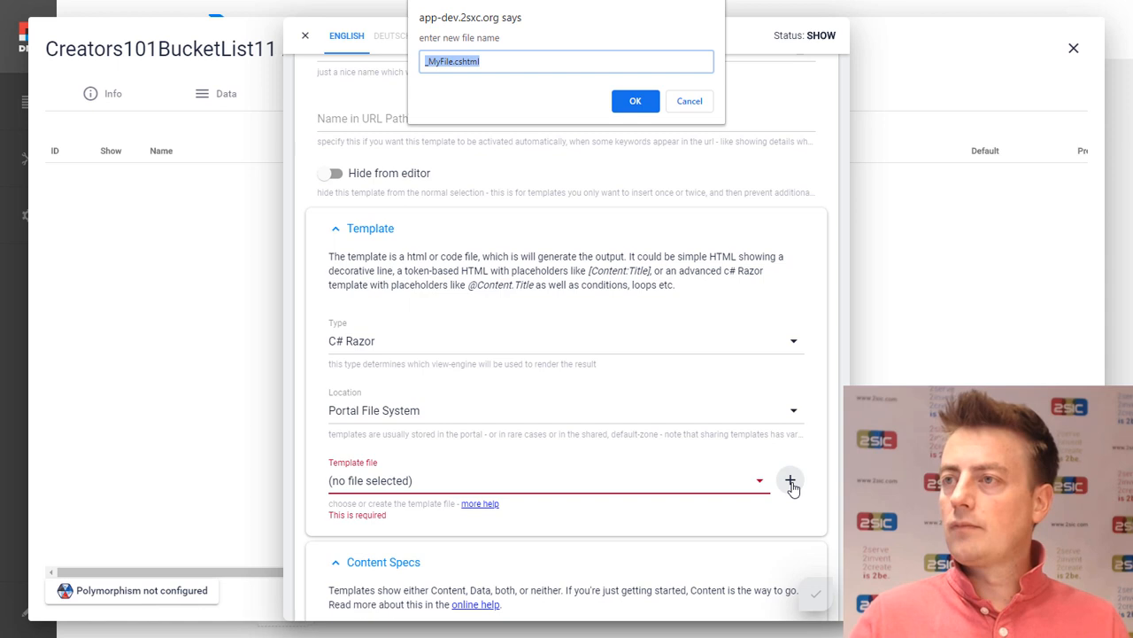
type("Introduc")
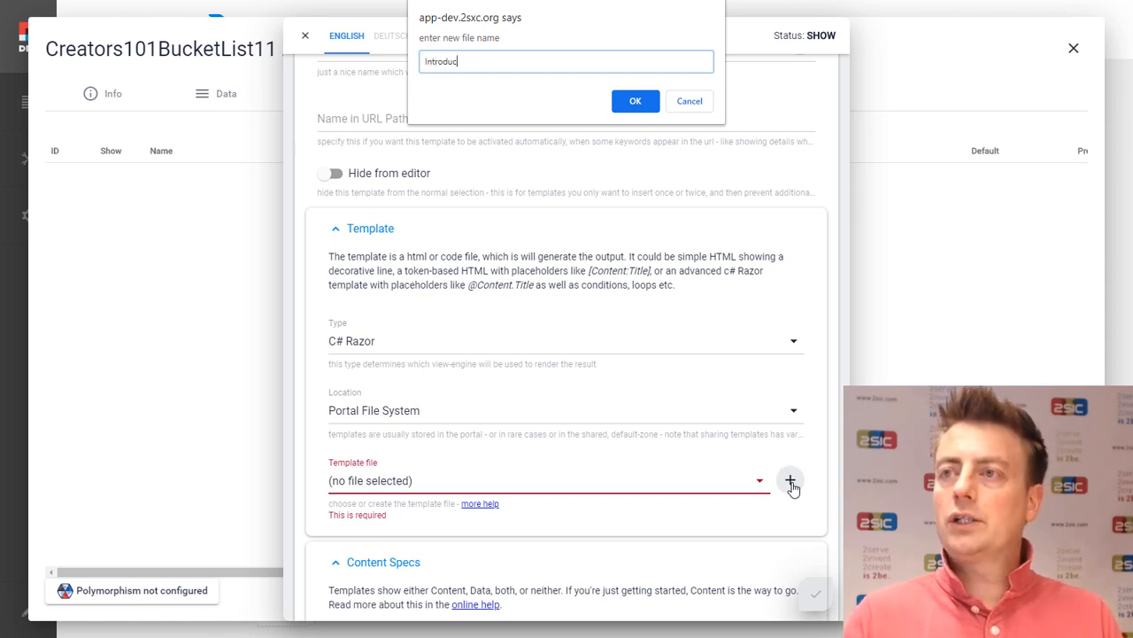
left_click(634, 101)
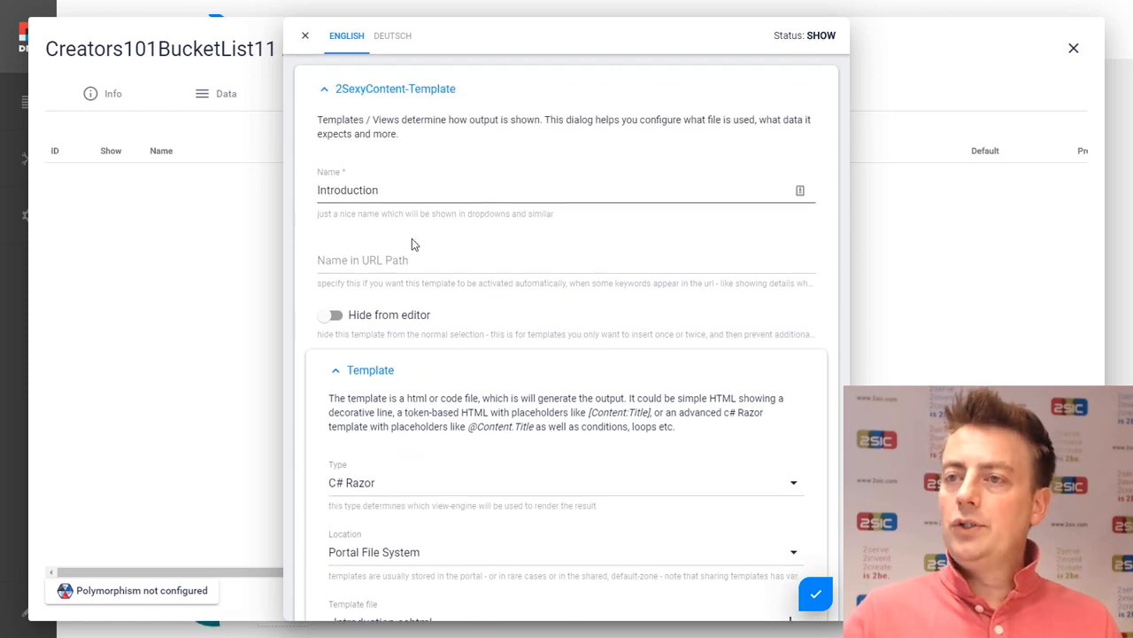
mouse_move(814, 593)
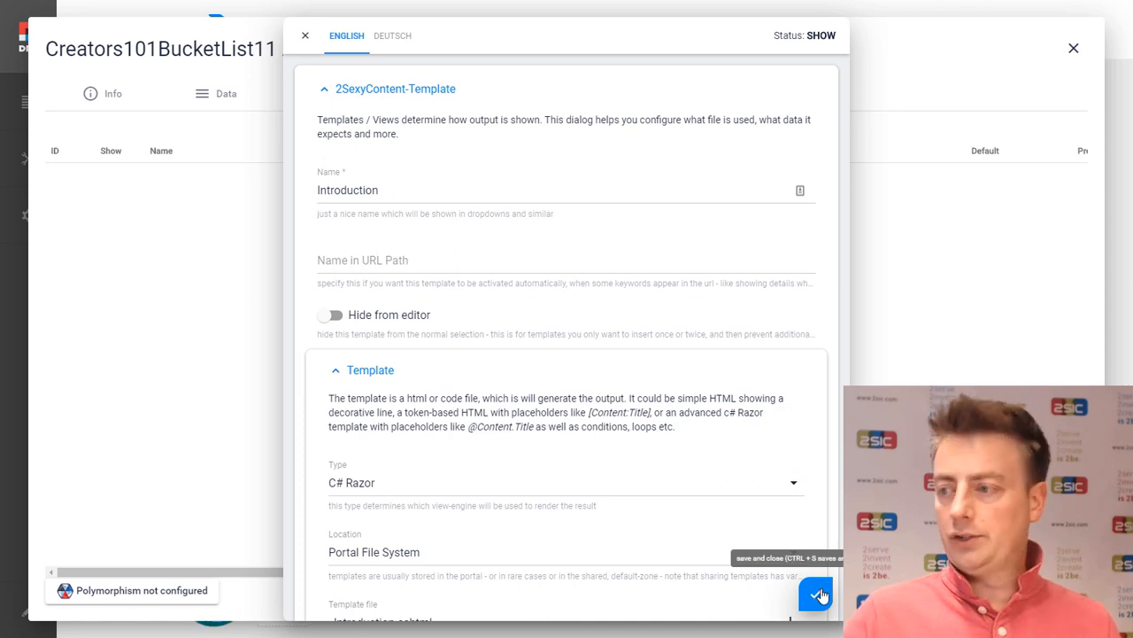
left_click(815, 593)
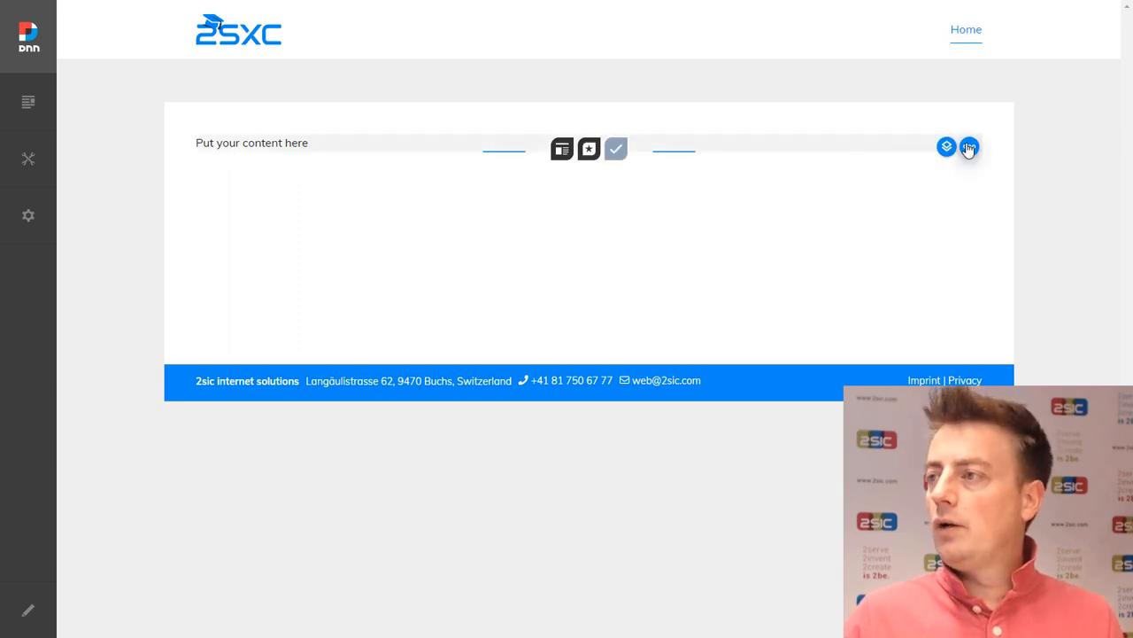
- Replace the template placeholder with an h1 'Hello World - Bucket List for Creators' and save
left_click(970, 145)
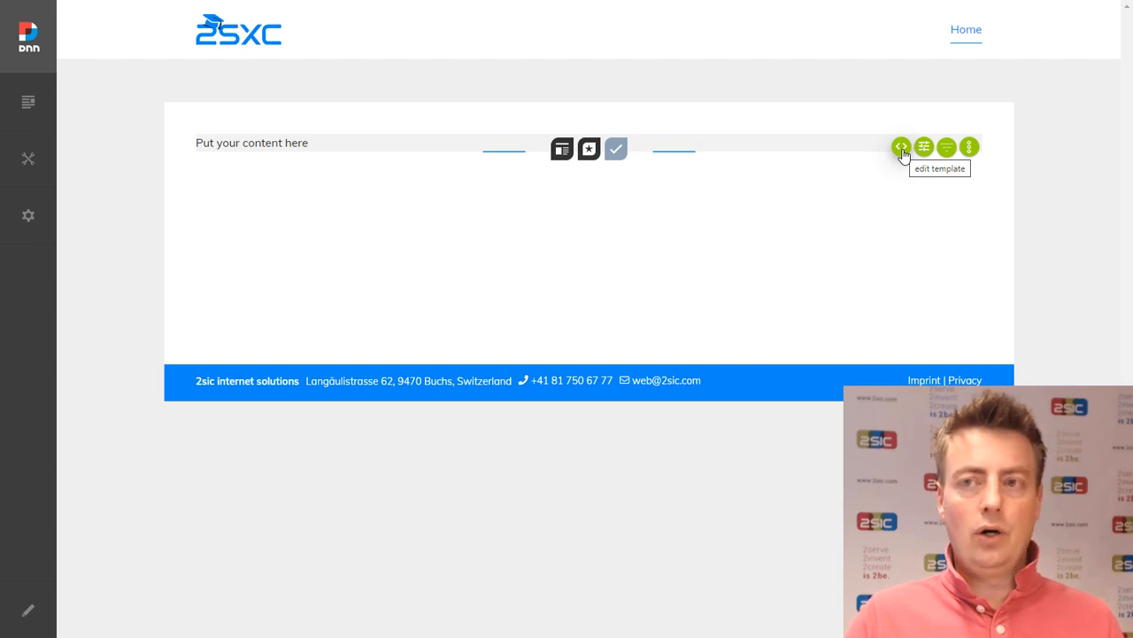
left_click(902, 146)
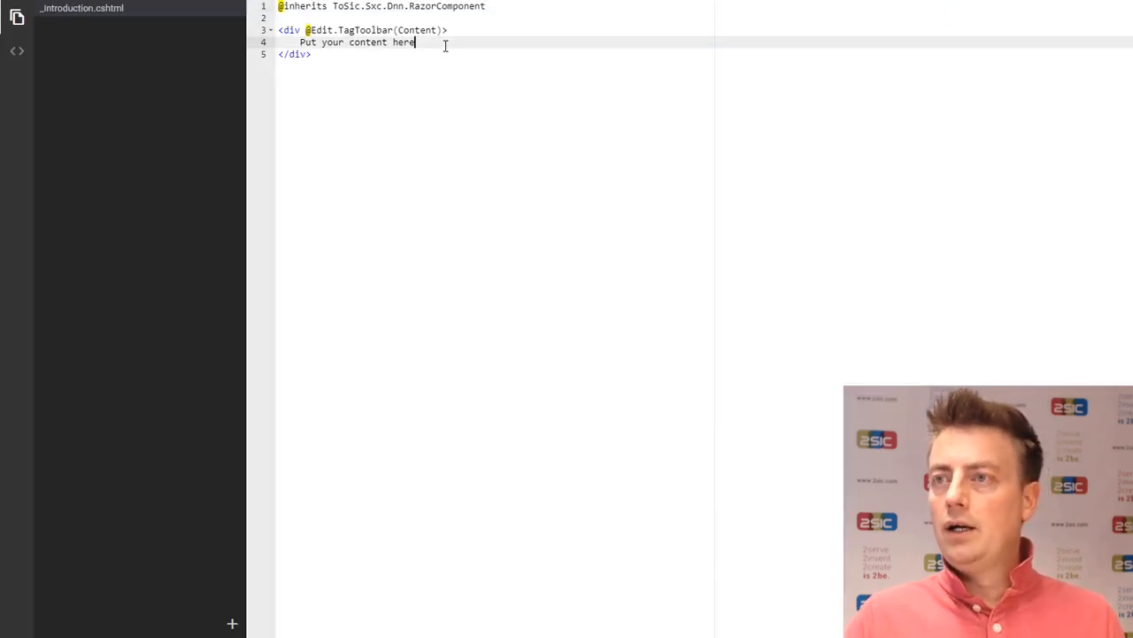
type("<h1></h1>")
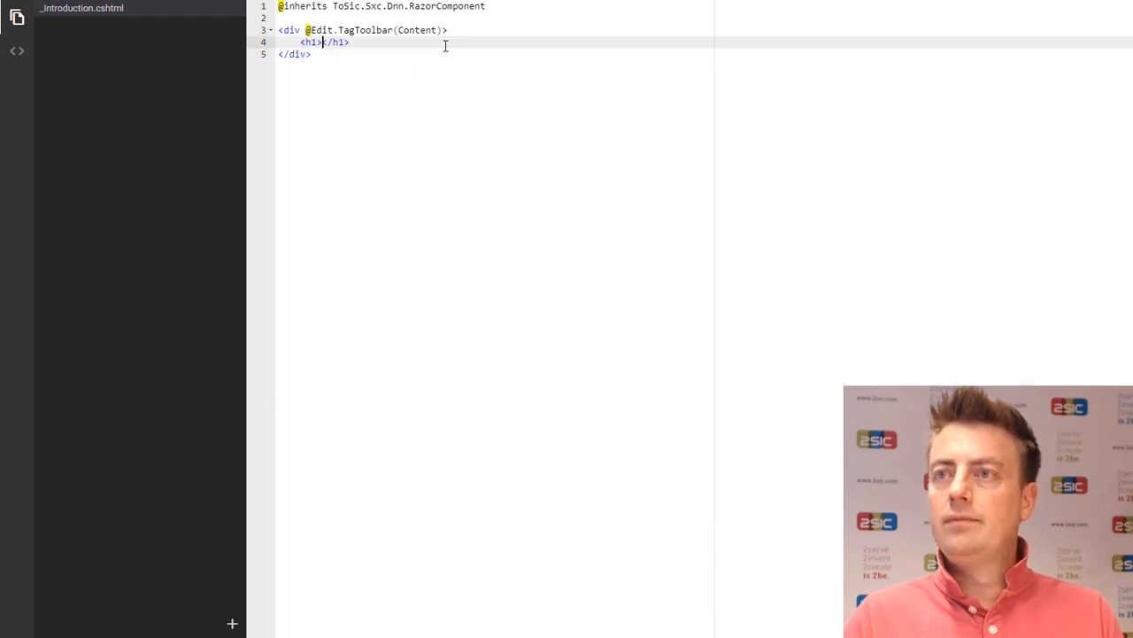
type("Hello World")
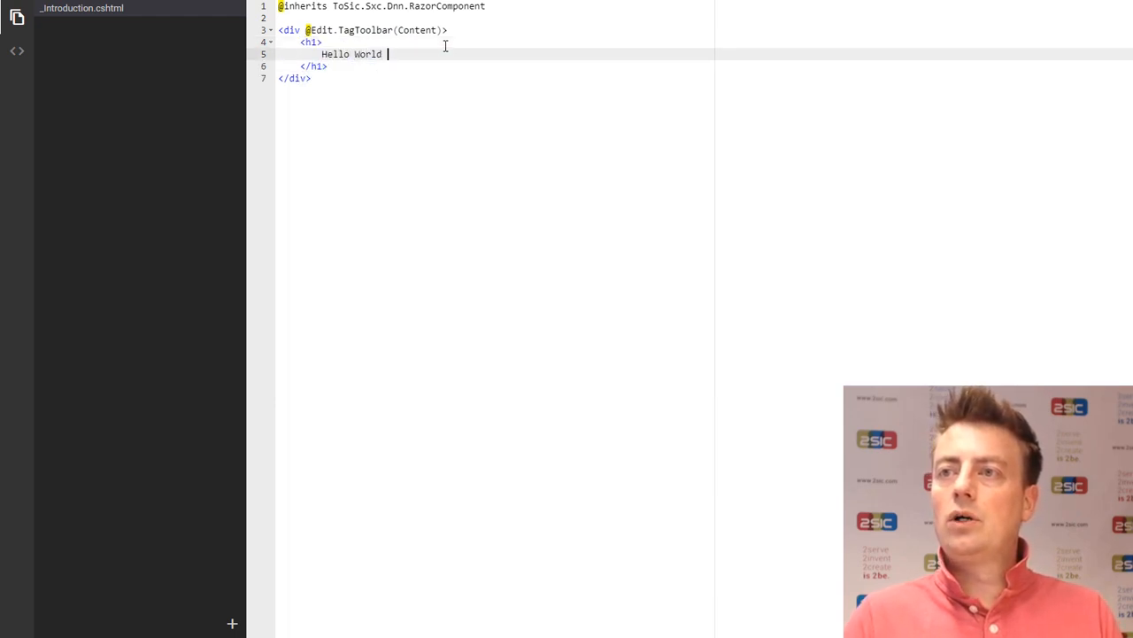
type("- B")
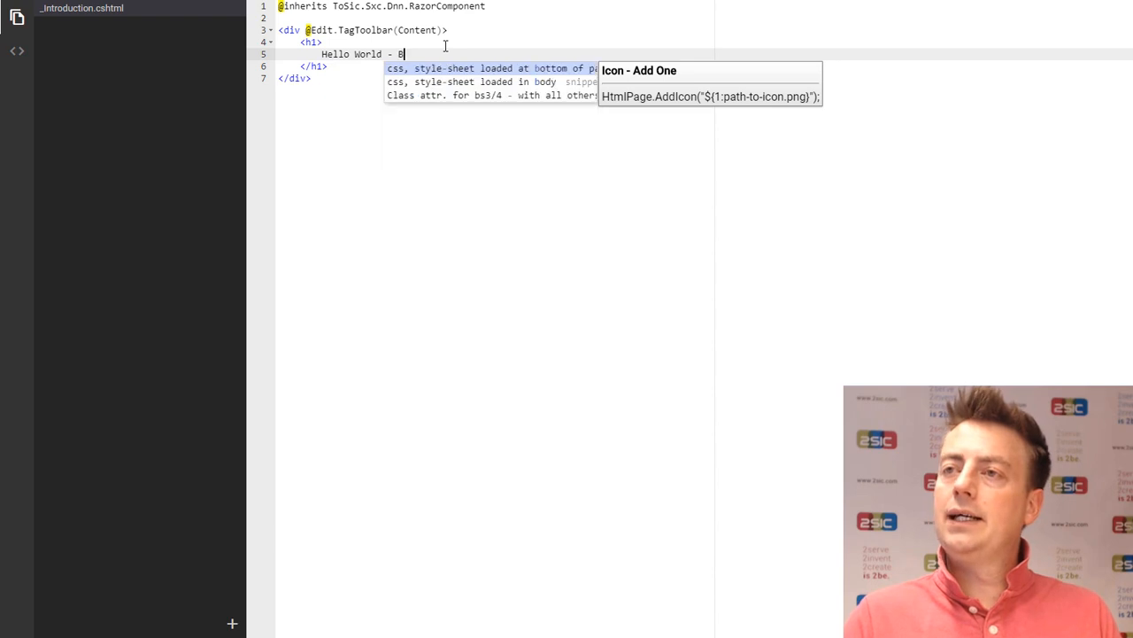
type("ucket List for Creators")
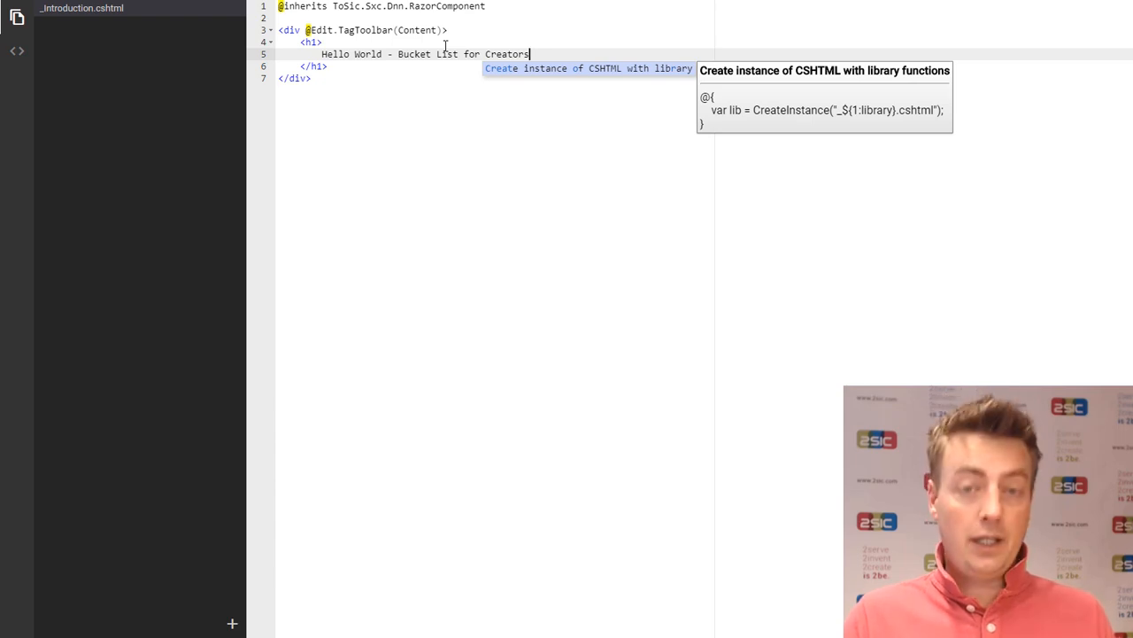
key("ctrl+s")
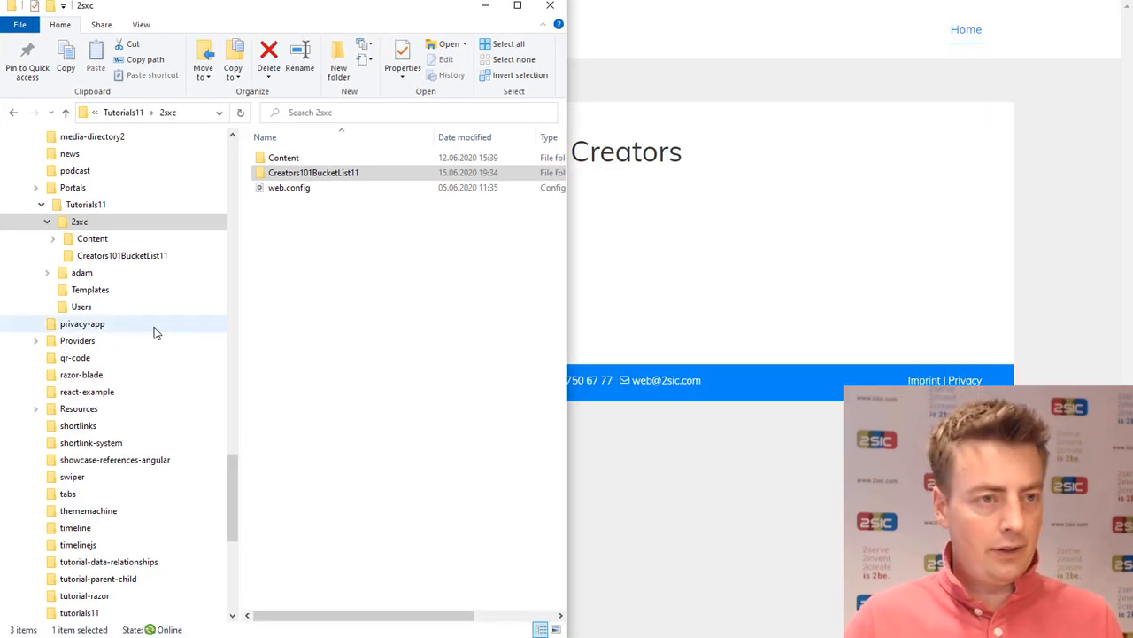
- Browse to Tutorials11/2sxc/Creators101BucketList11 in File Explorer and add app-icon.png beside _Introduction.cshtml
left_click(85, 206)
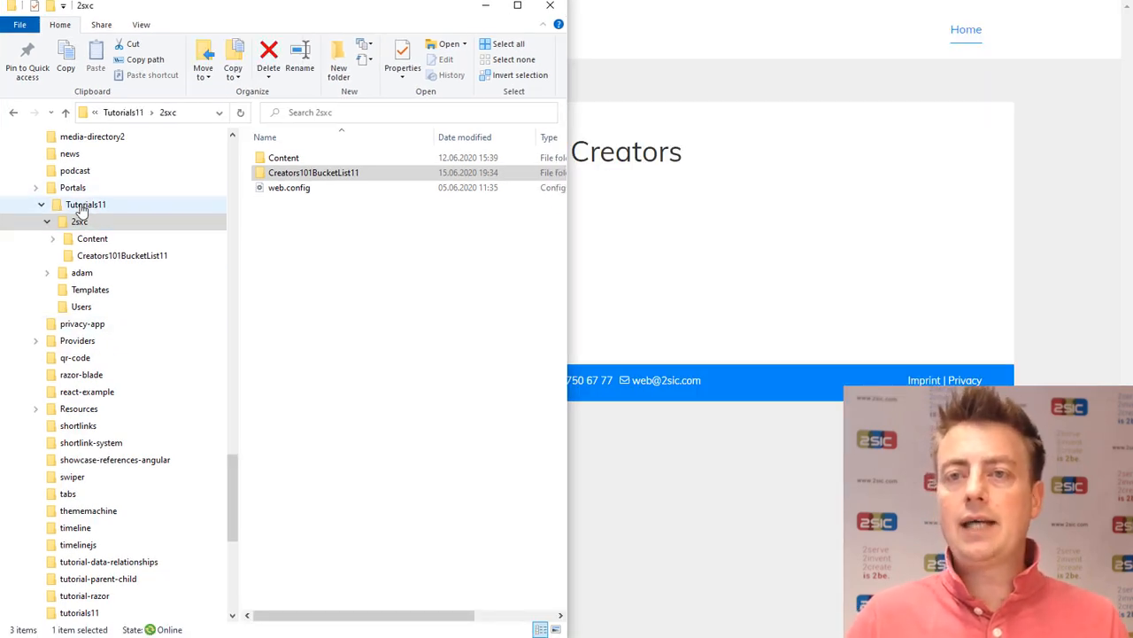
left_click(85, 204)
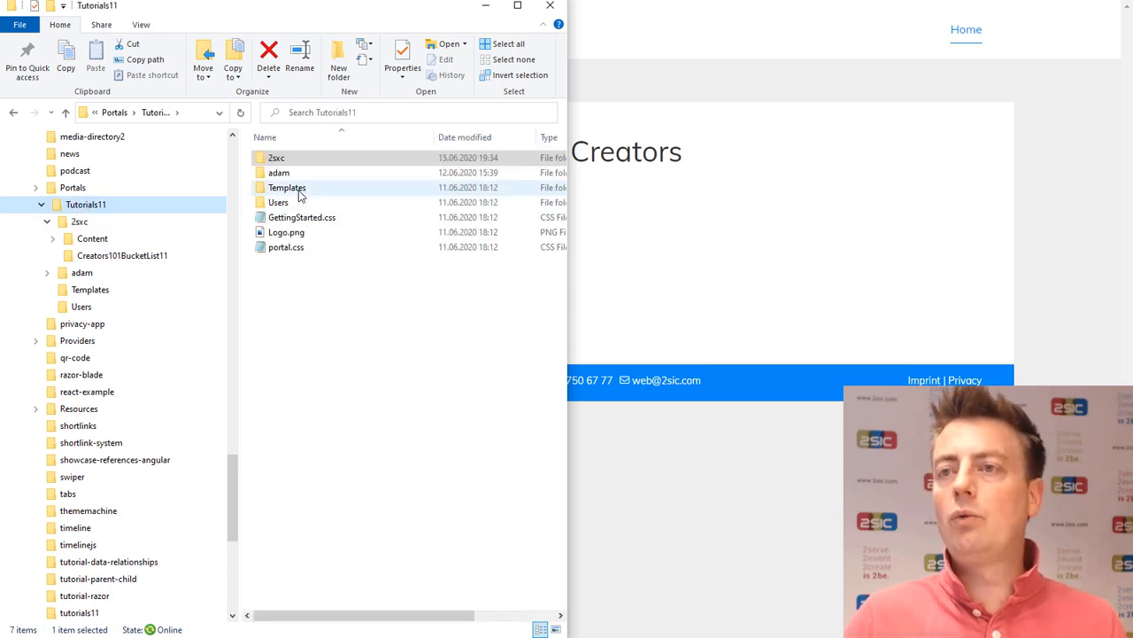
left_click(276, 157)
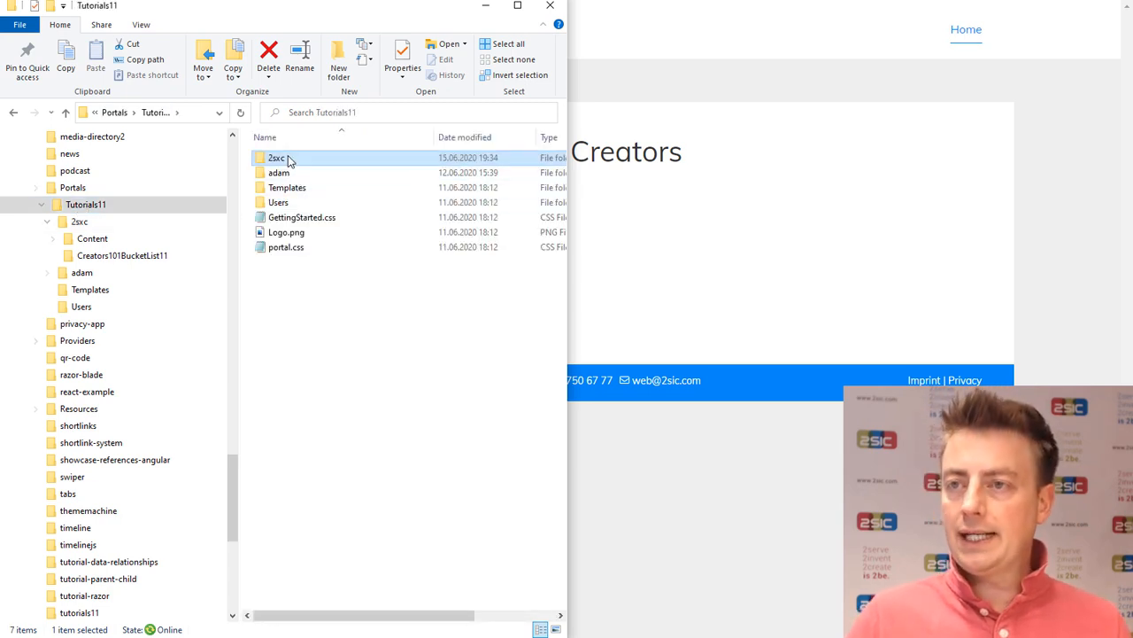
double_click(277, 157)
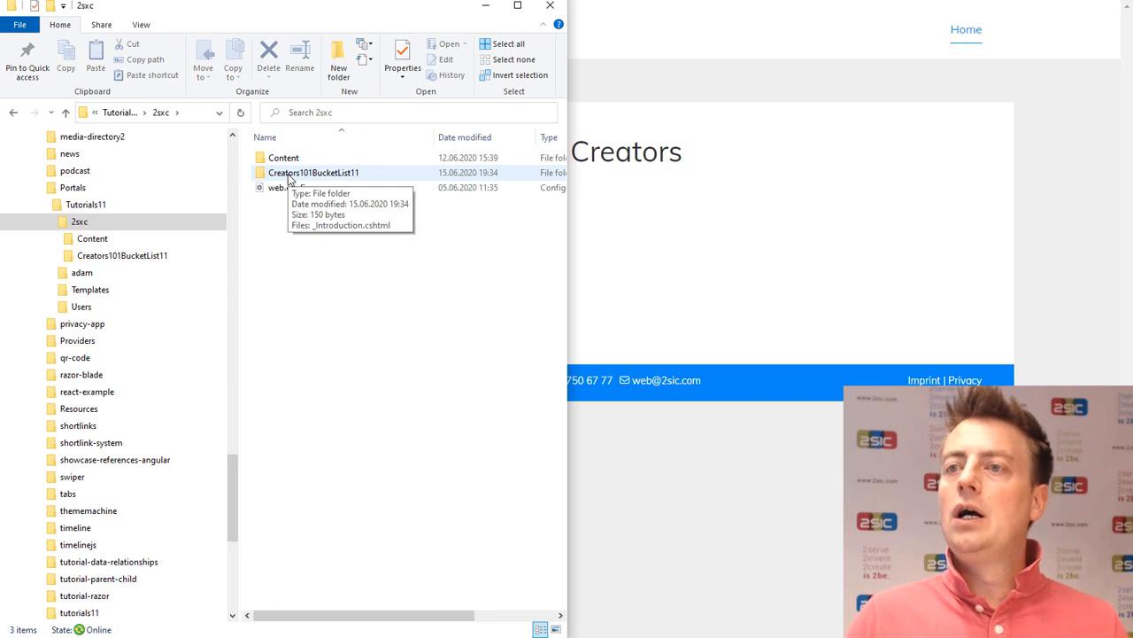
double_click(313, 172)
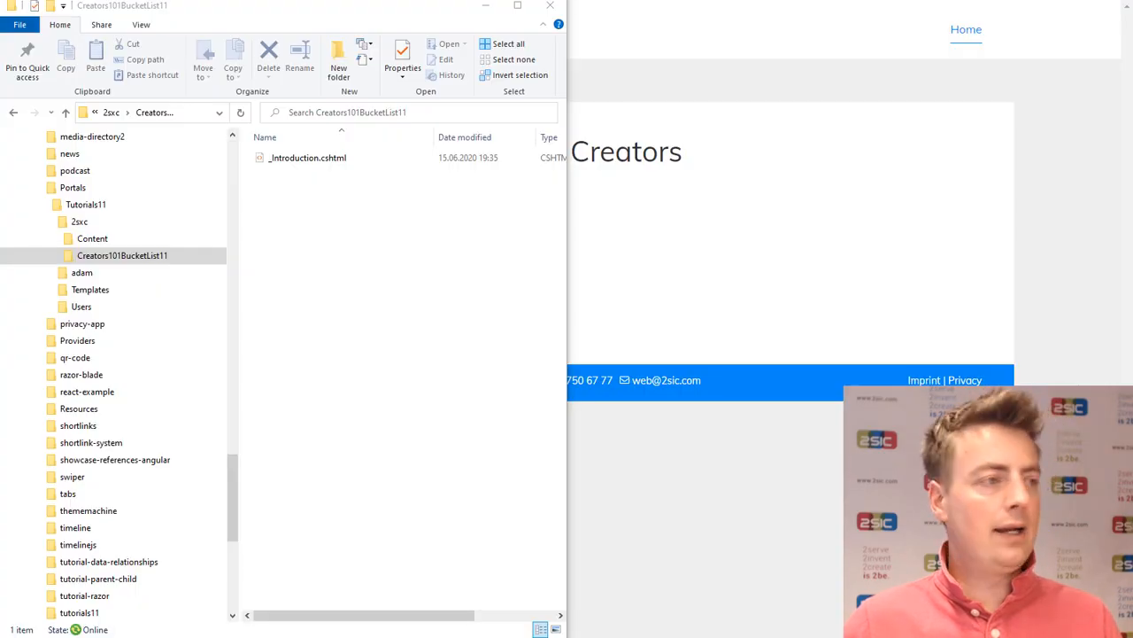
mouse_move(436, 294)
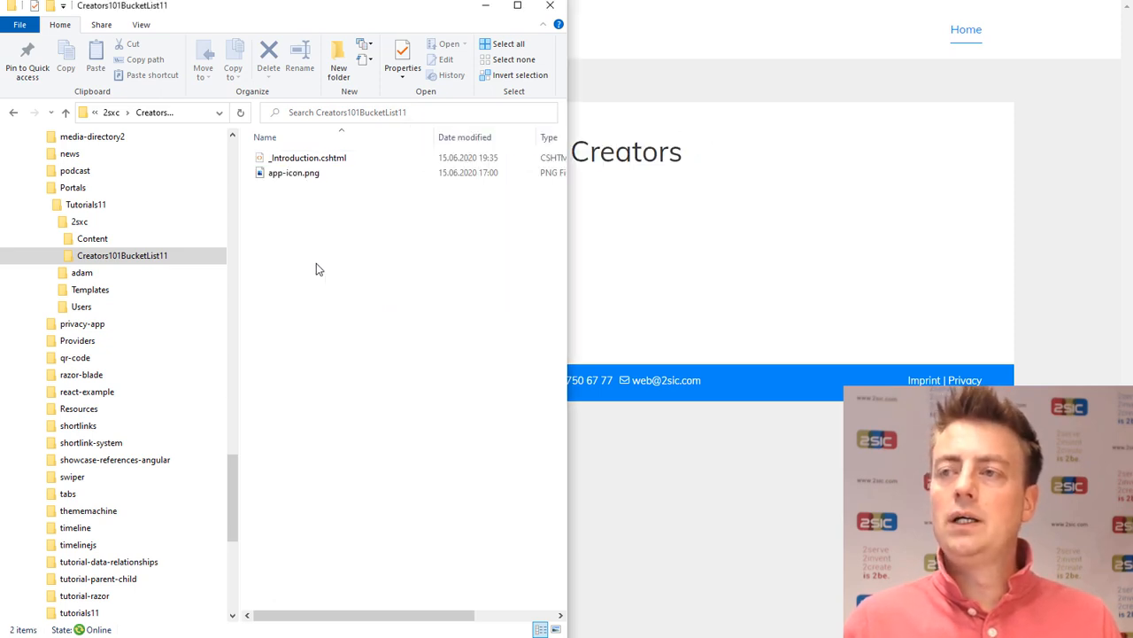
left_click(294, 174)
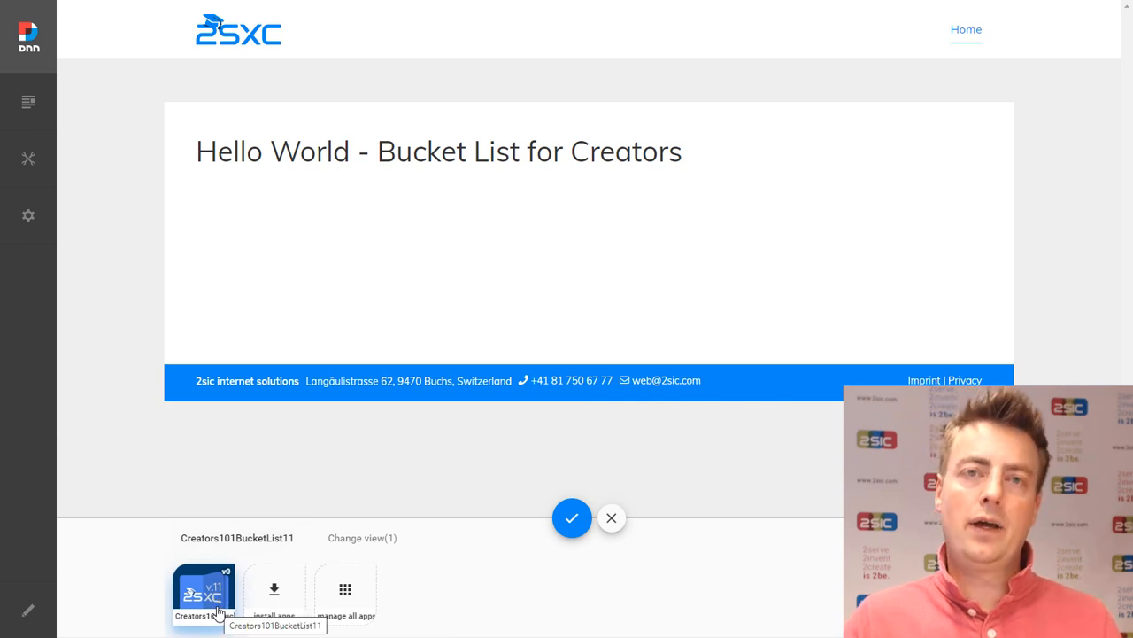
- Pick the Creators101BucketList11 tile so the module renders the Hello World heading
left_click(570, 517)
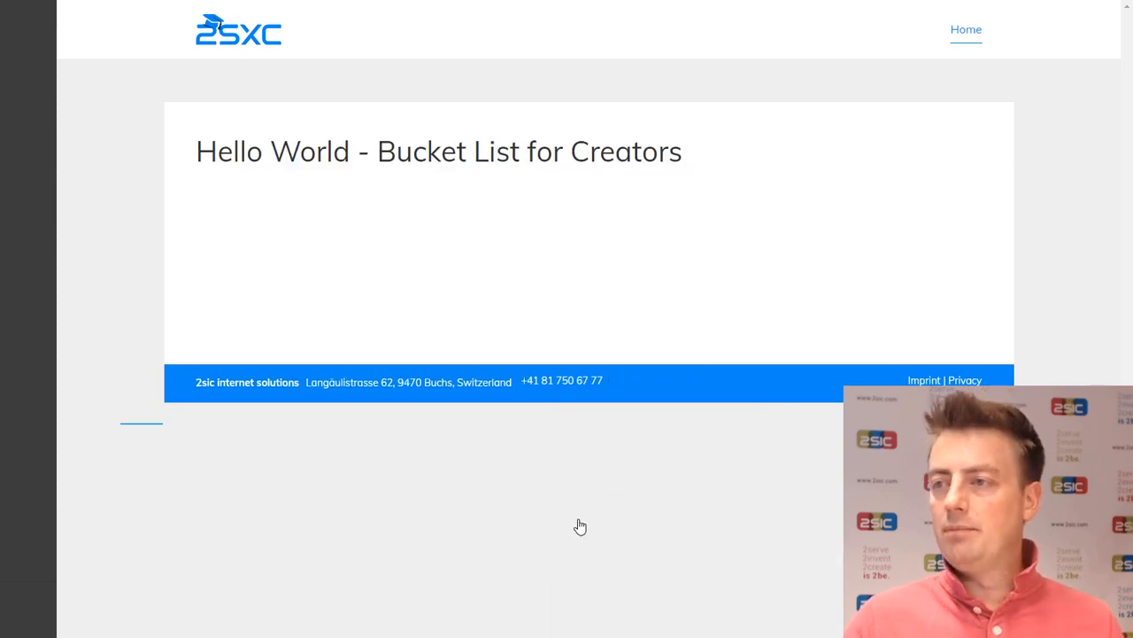